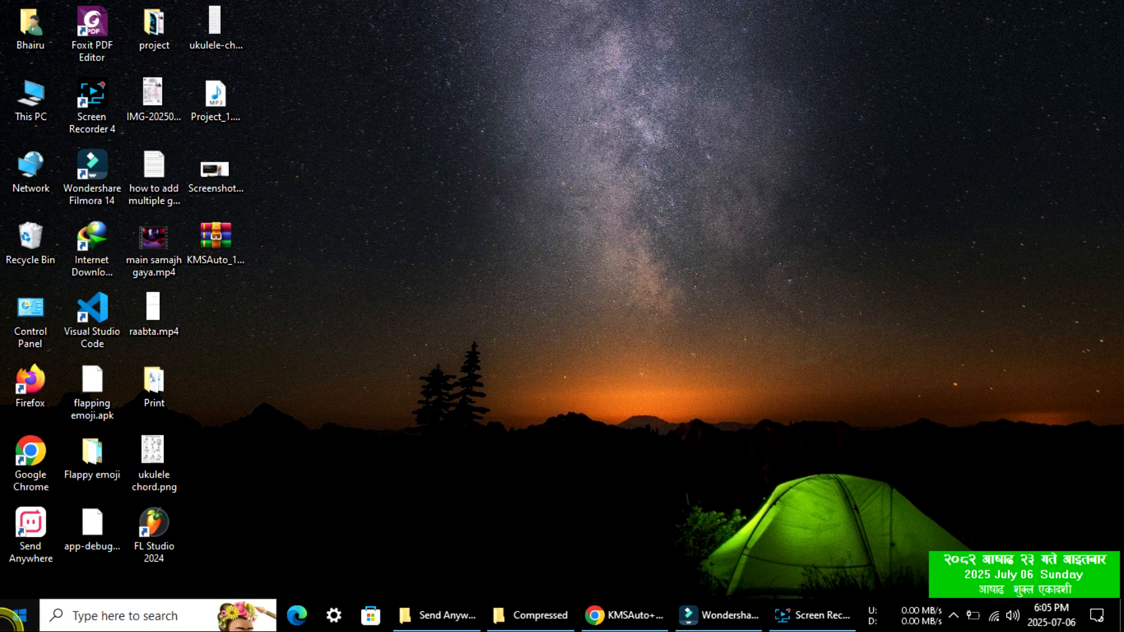
Launch Microsoft Word 2010 from the Start menu's program list.
{"action": "left_click", "coordinate": [15, 610]}
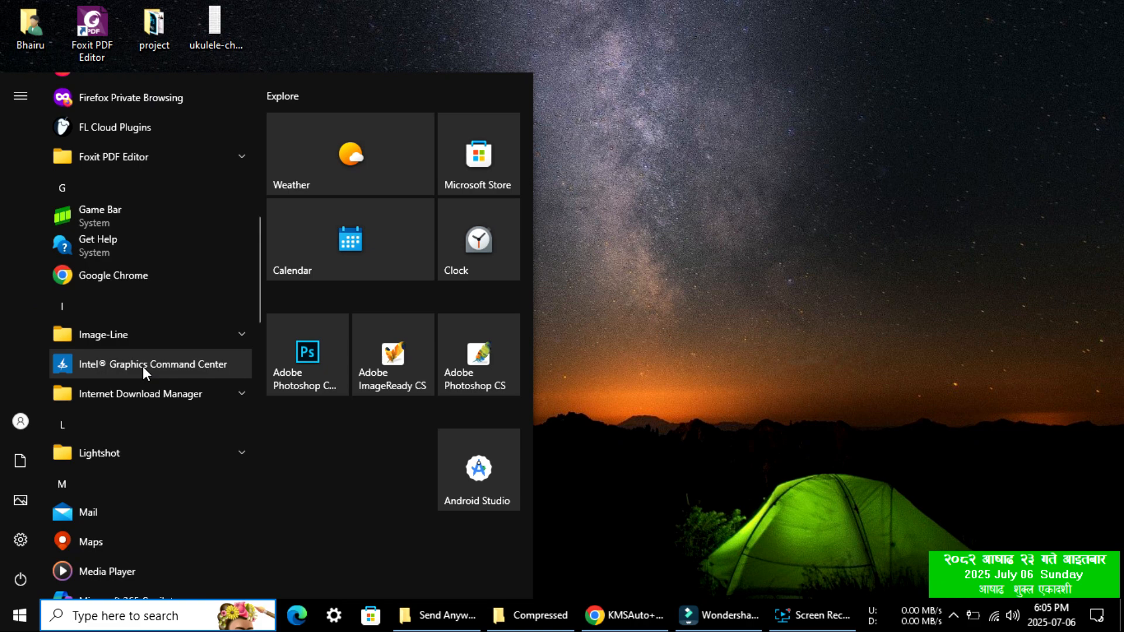
{"action": "scroll", "scroll_direction": "down", "scroll_amount": 3}
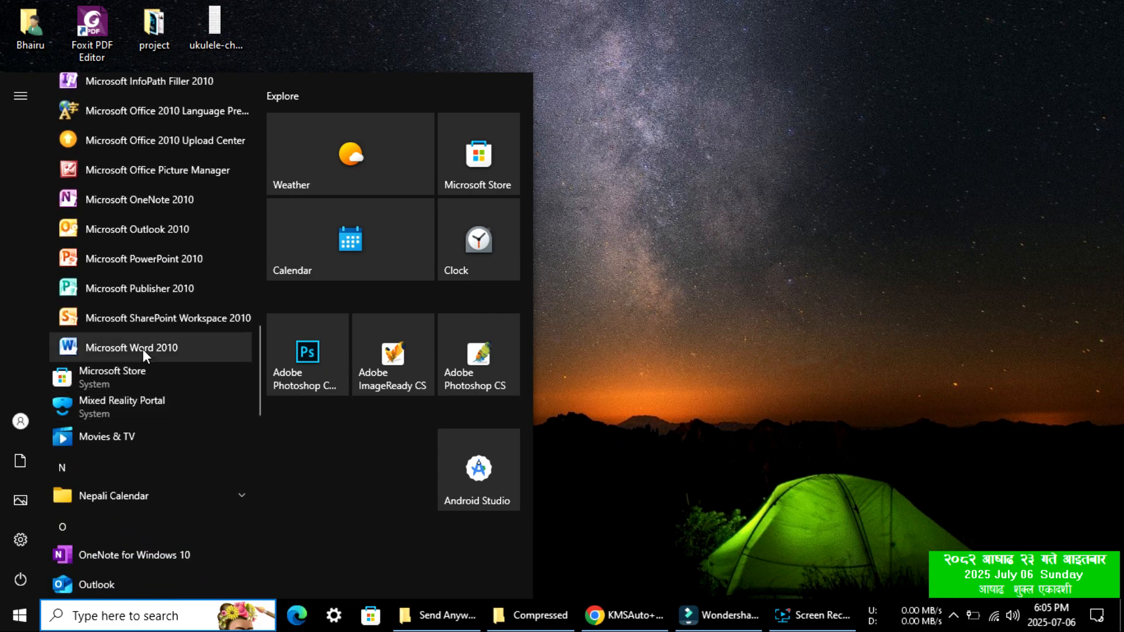
{"action": "left_click", "coordinate": [132, 348]}
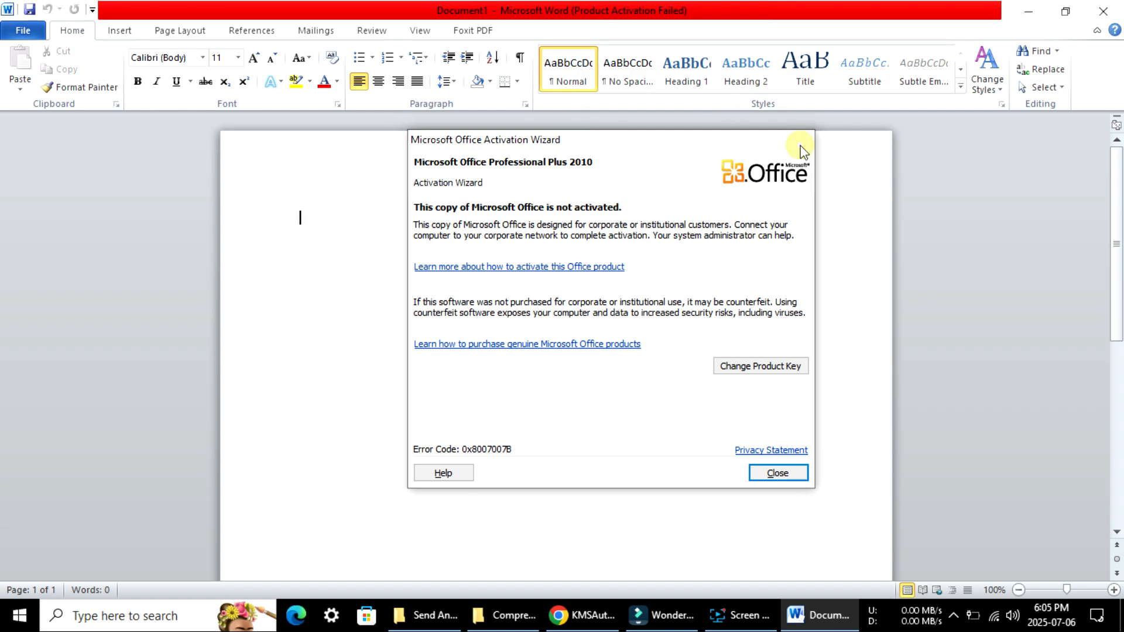
Dismiss the Activation Wizard warning and close the Word window.
{"action": "left_click", "coordinate": [778, 472]}
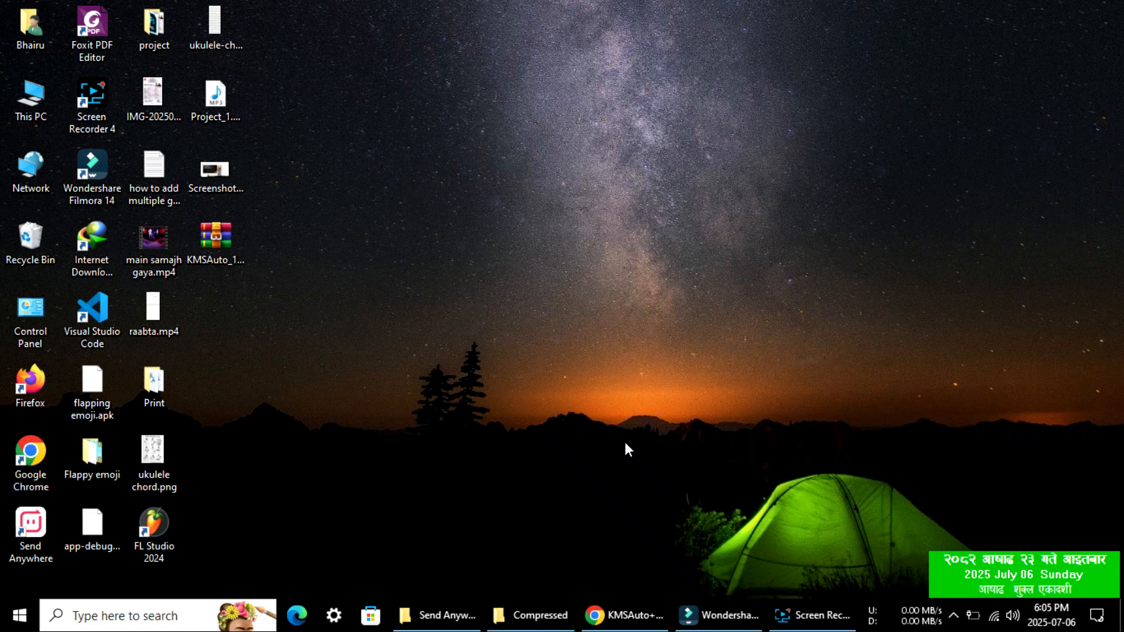
{"action": "mouse_move", "coordinate": [204, 311]}
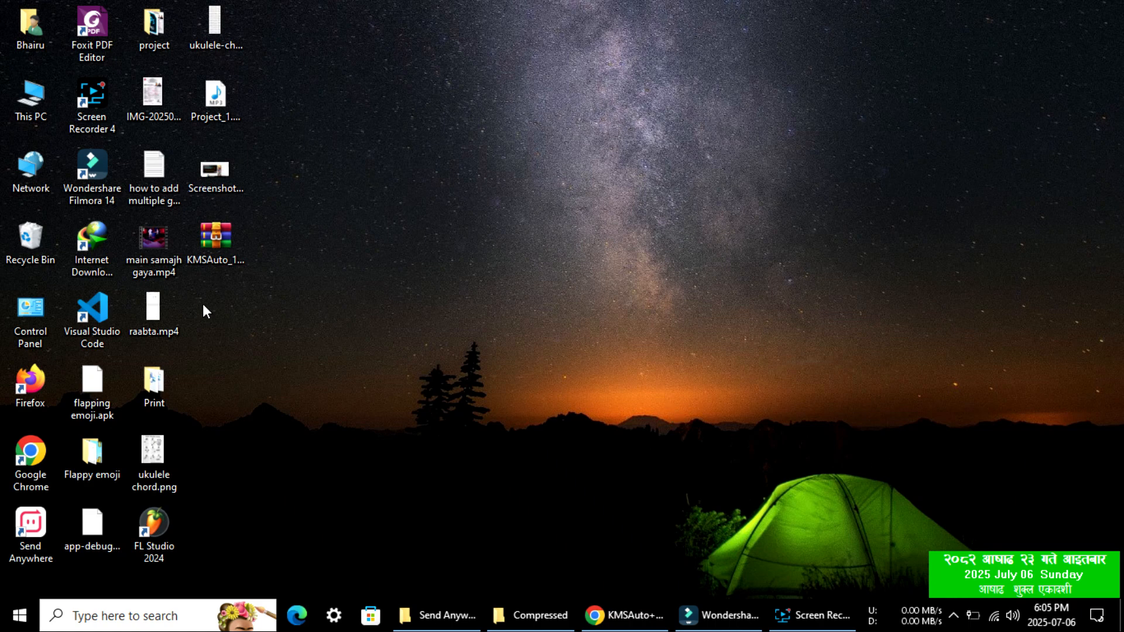
{"action": "left_click", "coordinate": [216, 238]}
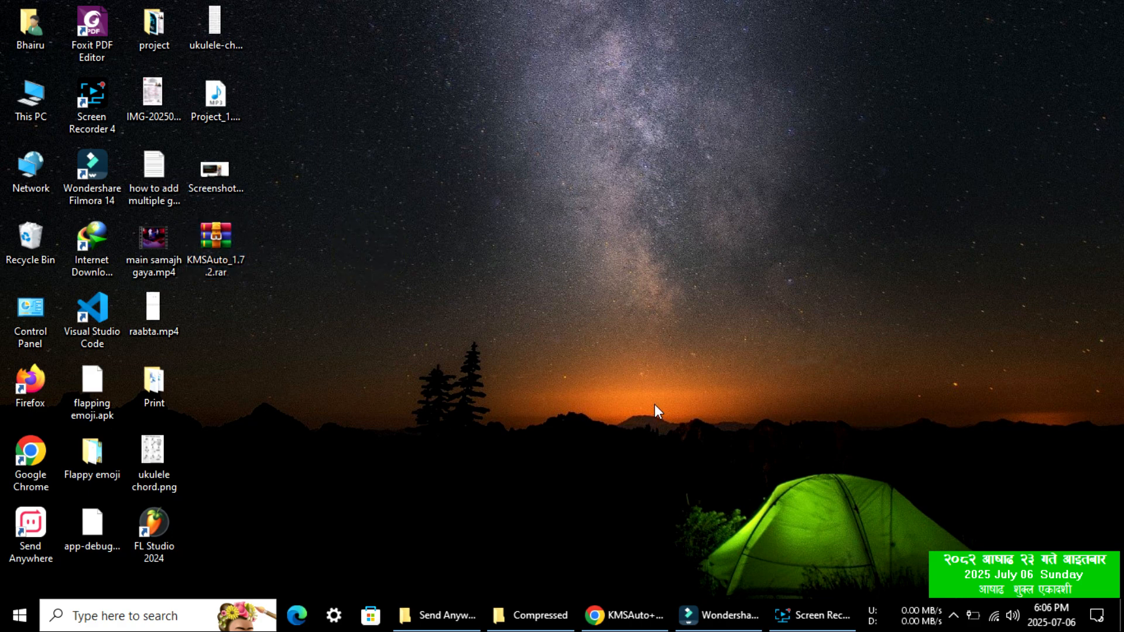
{"action": "mouse_move", "coordinate": [789, 358]}
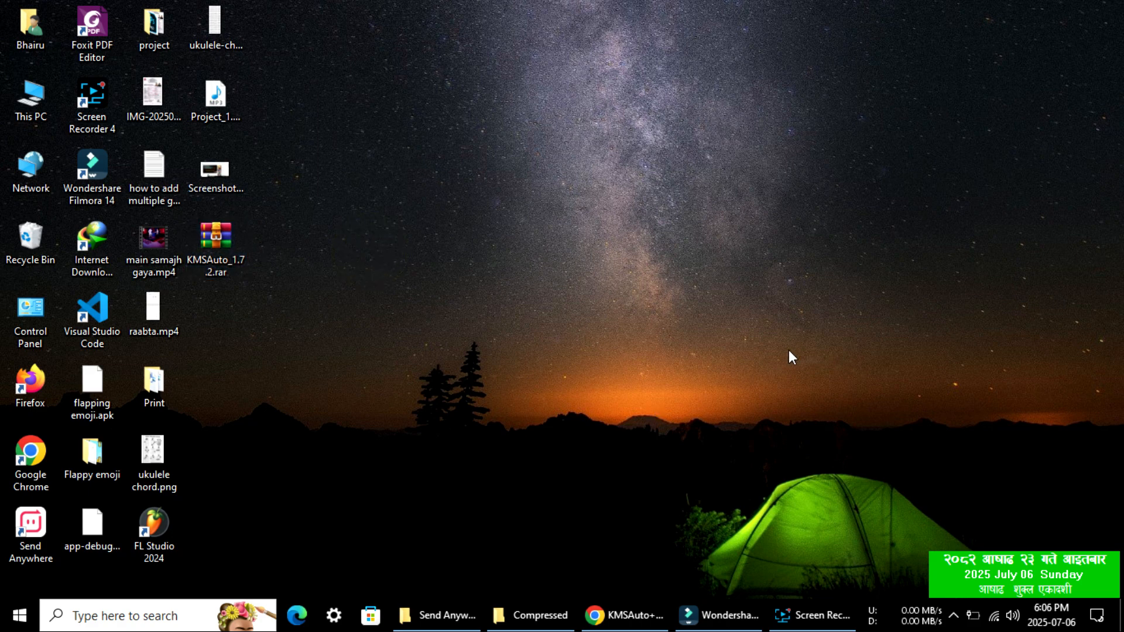
{"action": "mouse_move", "coordinate": [957, 615]}
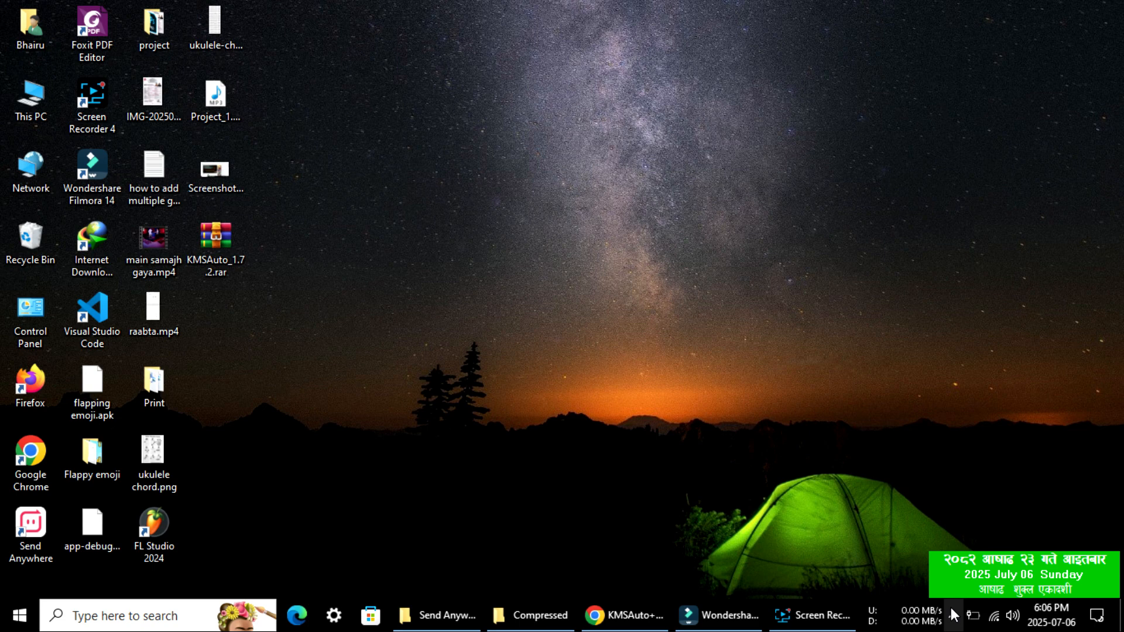
{"action": "mouse_move", "coordinate": [962, 611]}
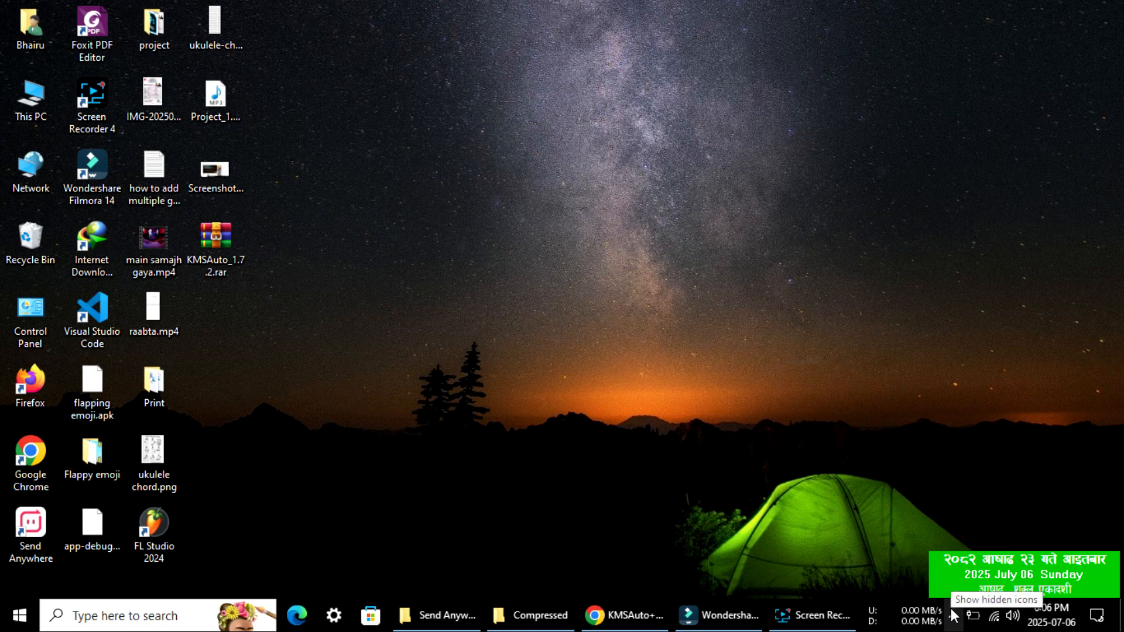
Pause ESET real-time file system protection until the next restart from the tray icon.
{"action": "left_click", "coordinate": [960, 616]}
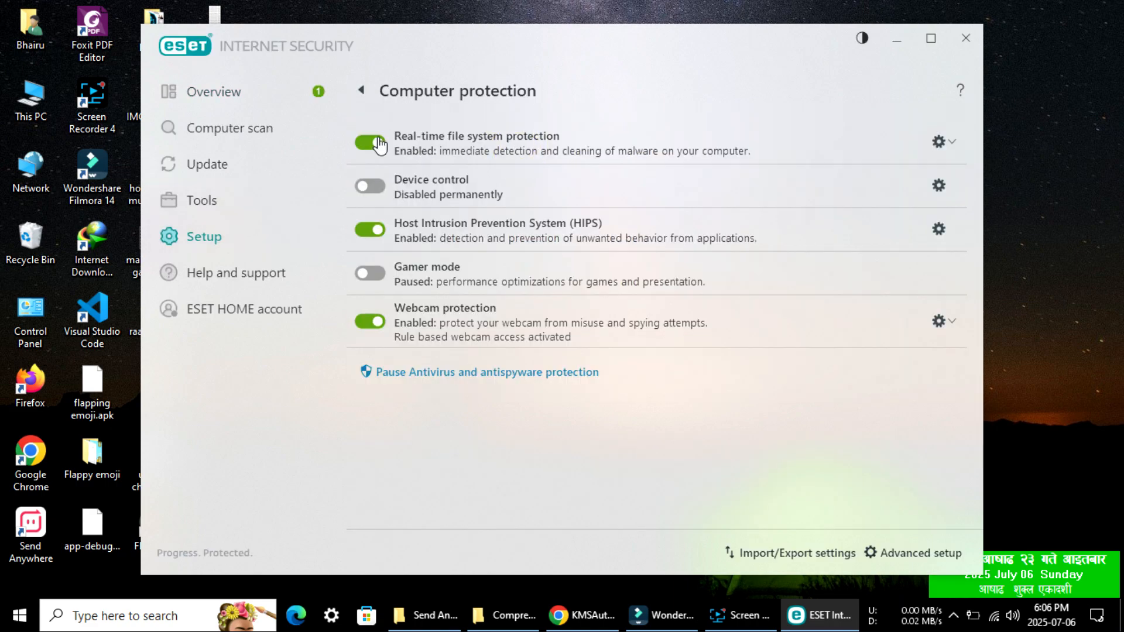
{"action": "left_click", "coordinate": [370, 143]}
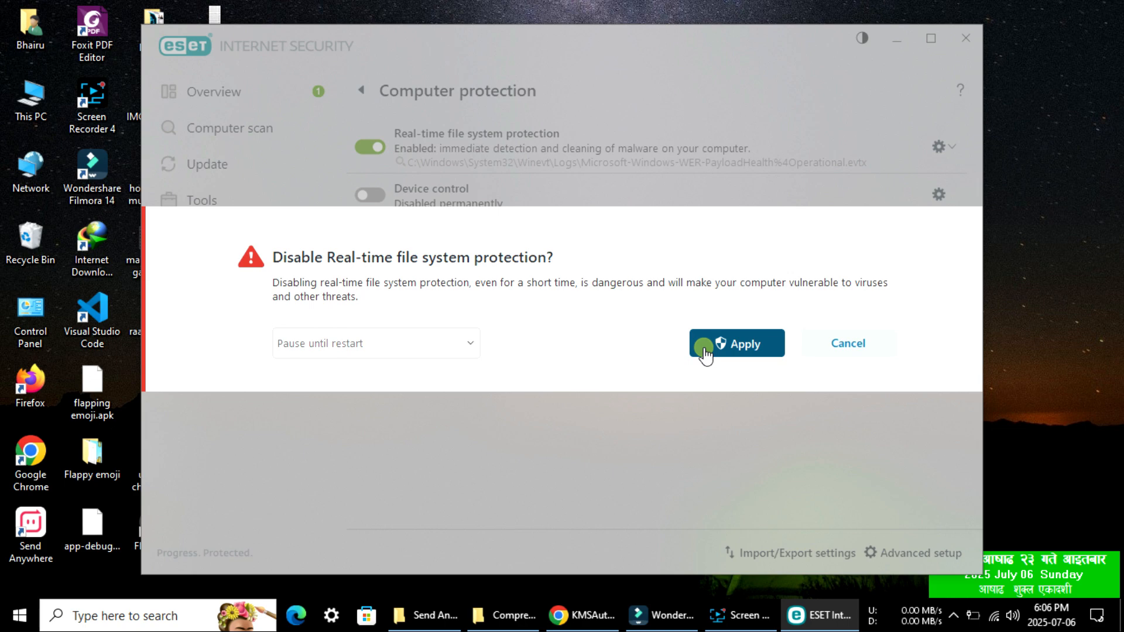
{"action": "left_click", "coordinate": [848, 343]}
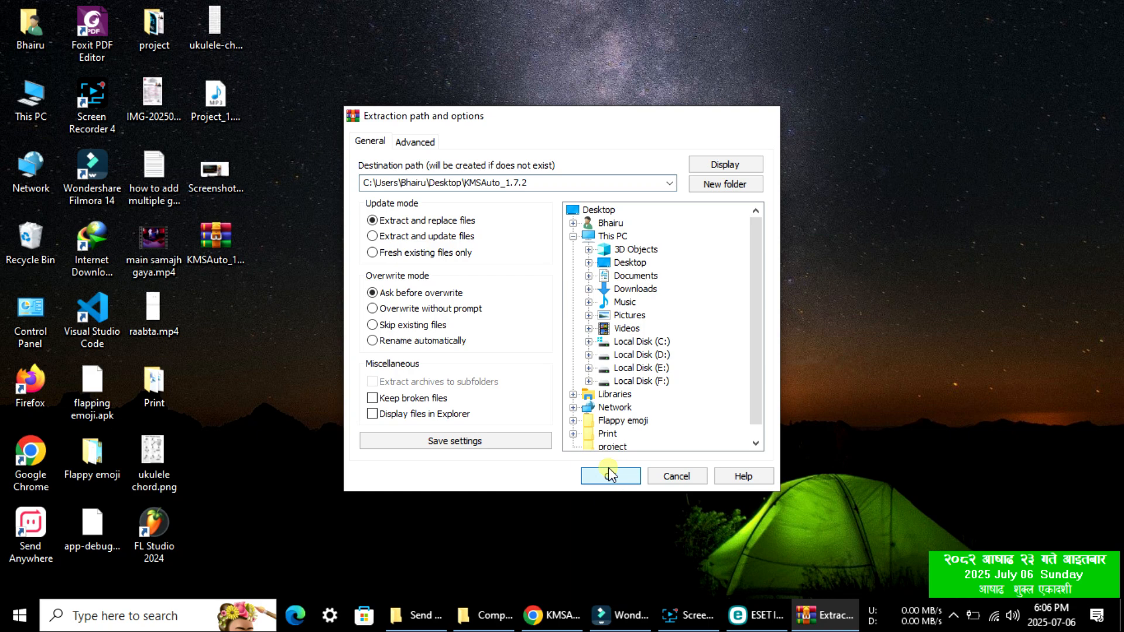
Extract the KMSAuto_1.7.2 archive to the desktop, supplying its password.
{"action": "left_click", "coordinate": [611, 476]}
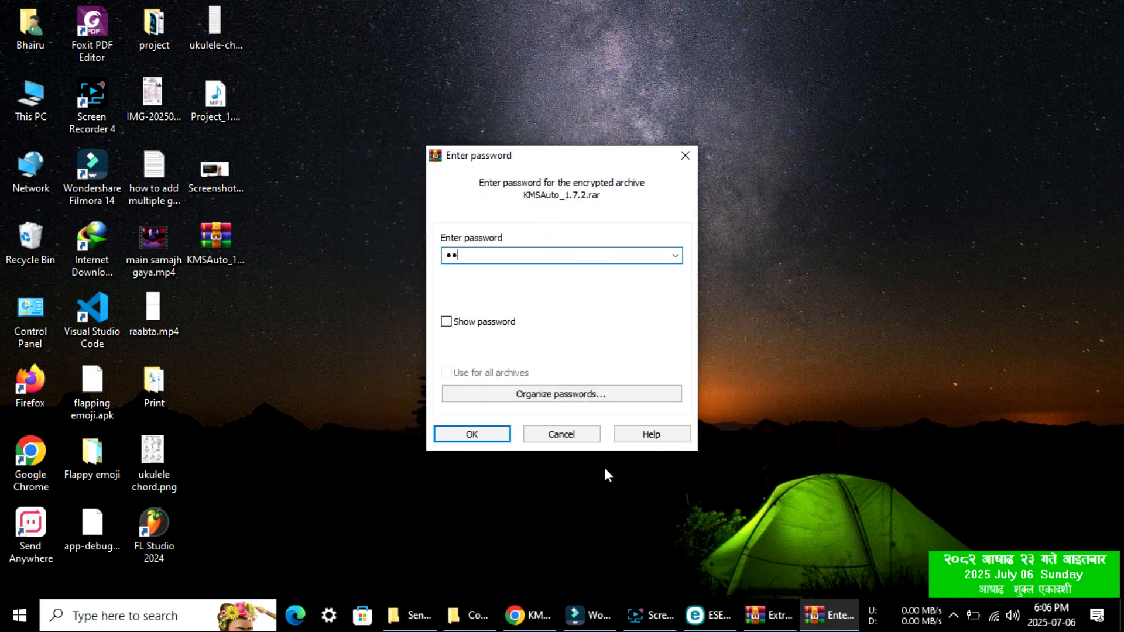
{"action": "type", "text": "•"}
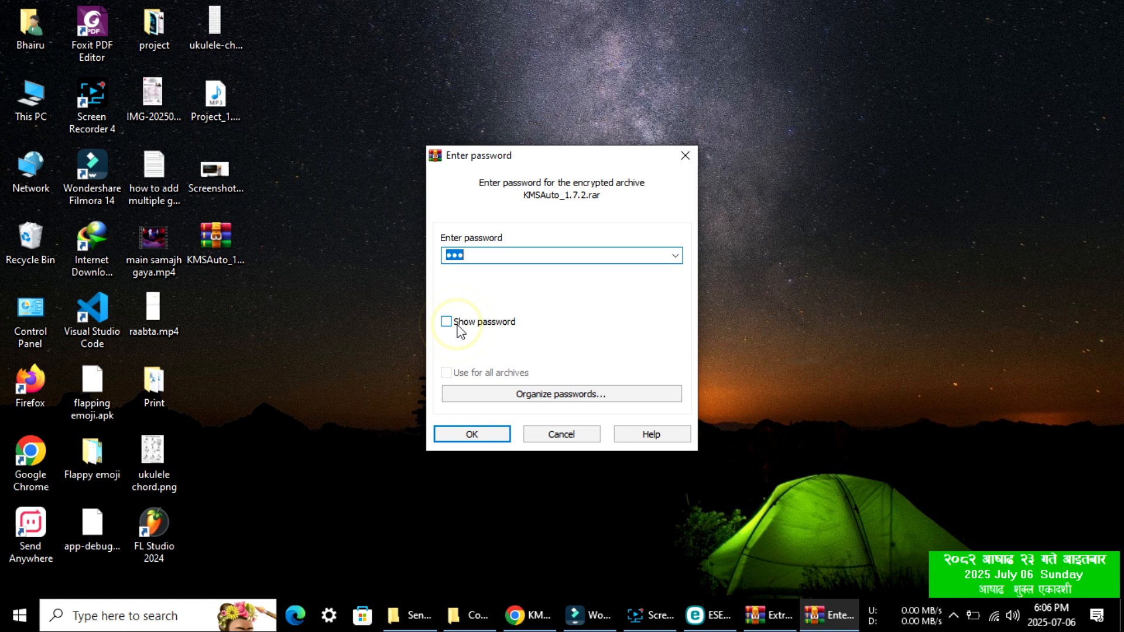
{"action": "left_click", "coordinate": [470, 433]}
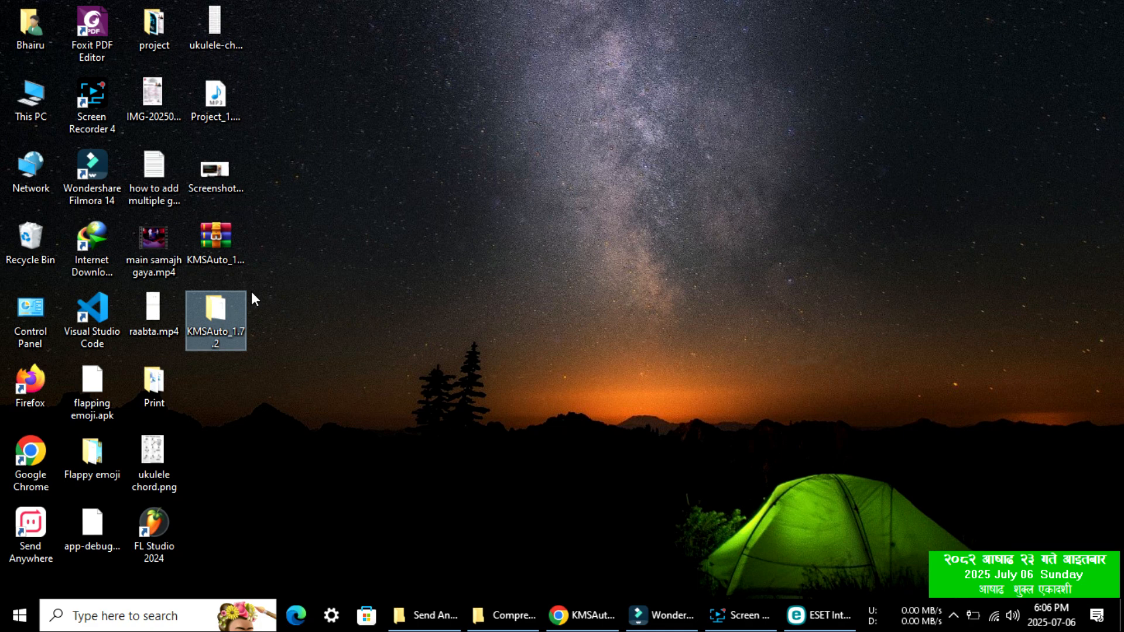
Browse into the nested KMSAuto_1.7.2 folders and launch KMSAuto++.exe.
{"action": "double_click", "coordinate": [216, 319]}
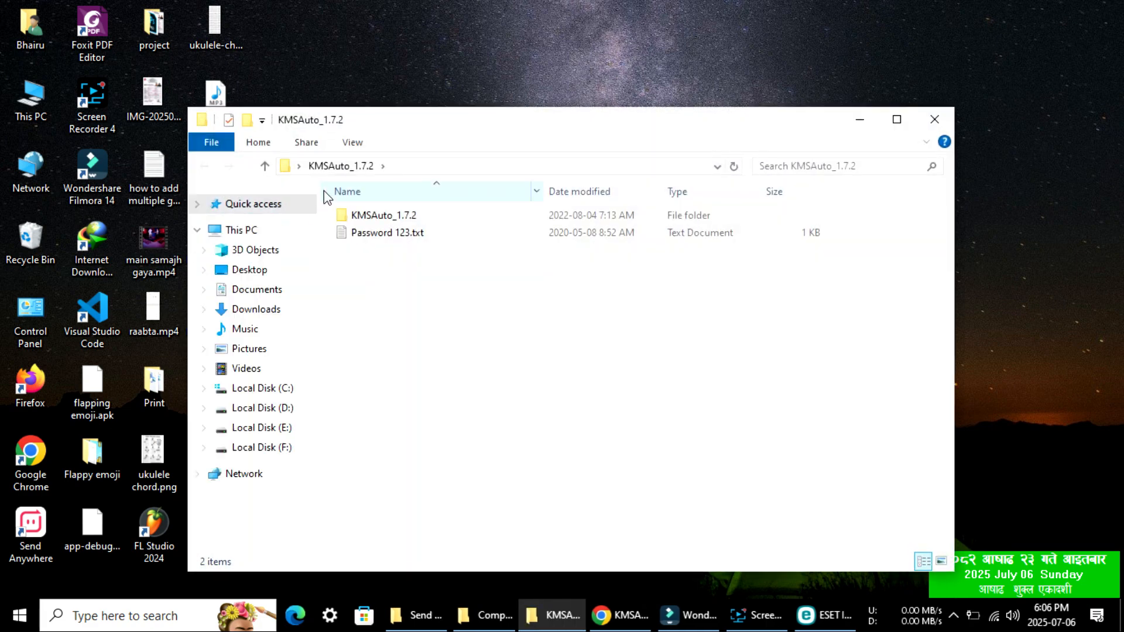
{"action": "double_click", "coordinate": [384, 215]}
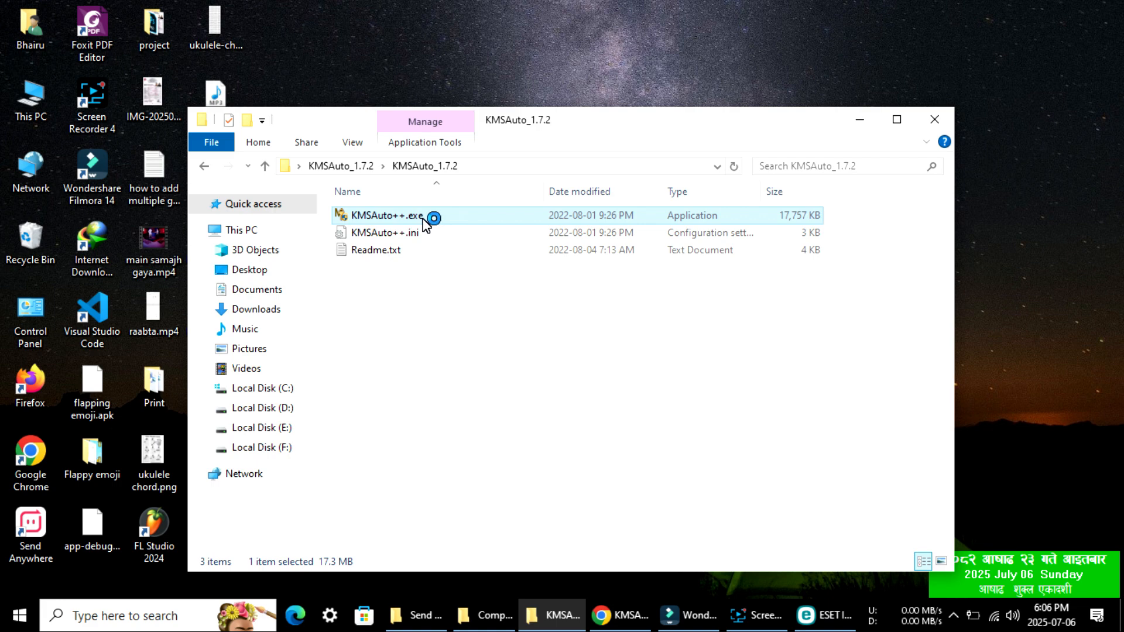
{"action": "double_click", "coordinate": [384, 215]}
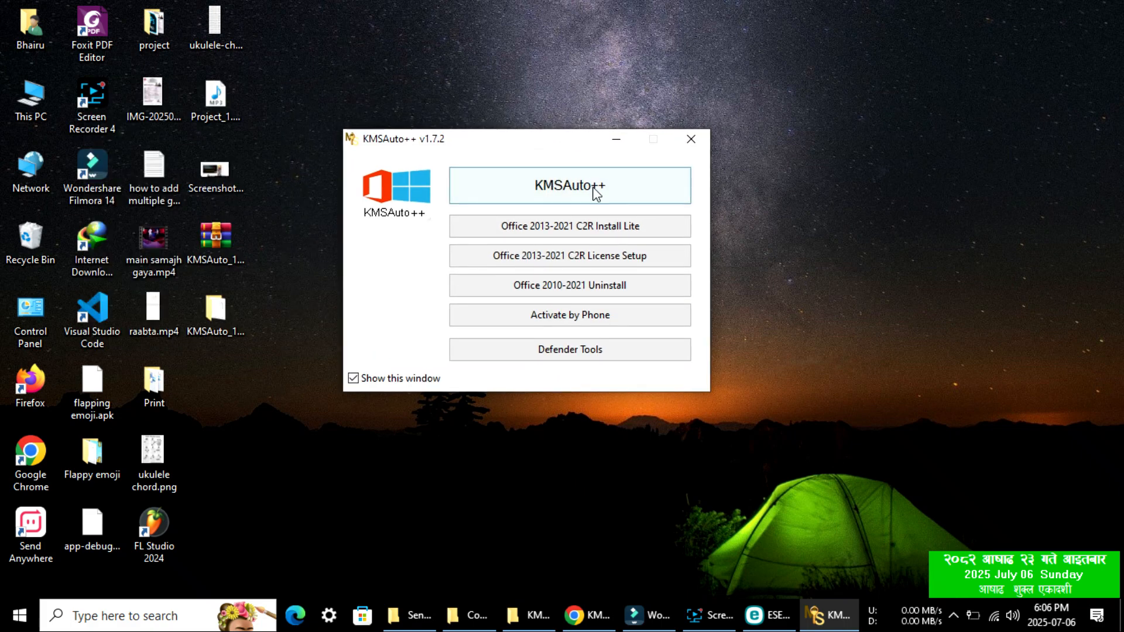
Run Activate Office, confirming the prompt and agreeing to replace installed product keys.
{"action": "left_click", "coordinate": [691, 140]}
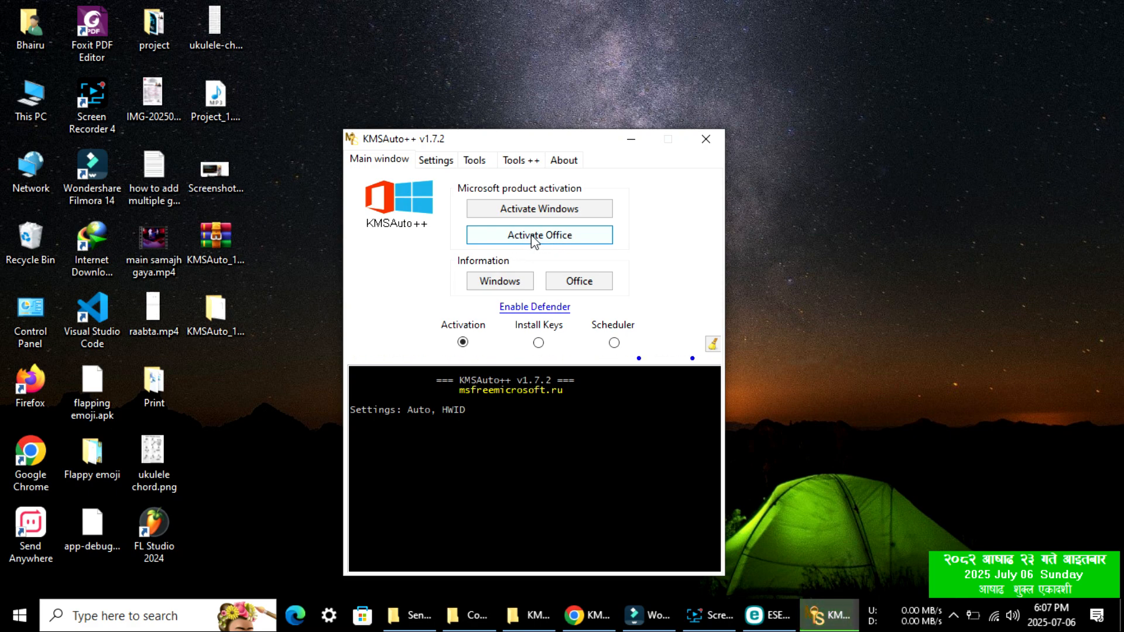
{"action": "left_click", "coordinate": [538, 234]}
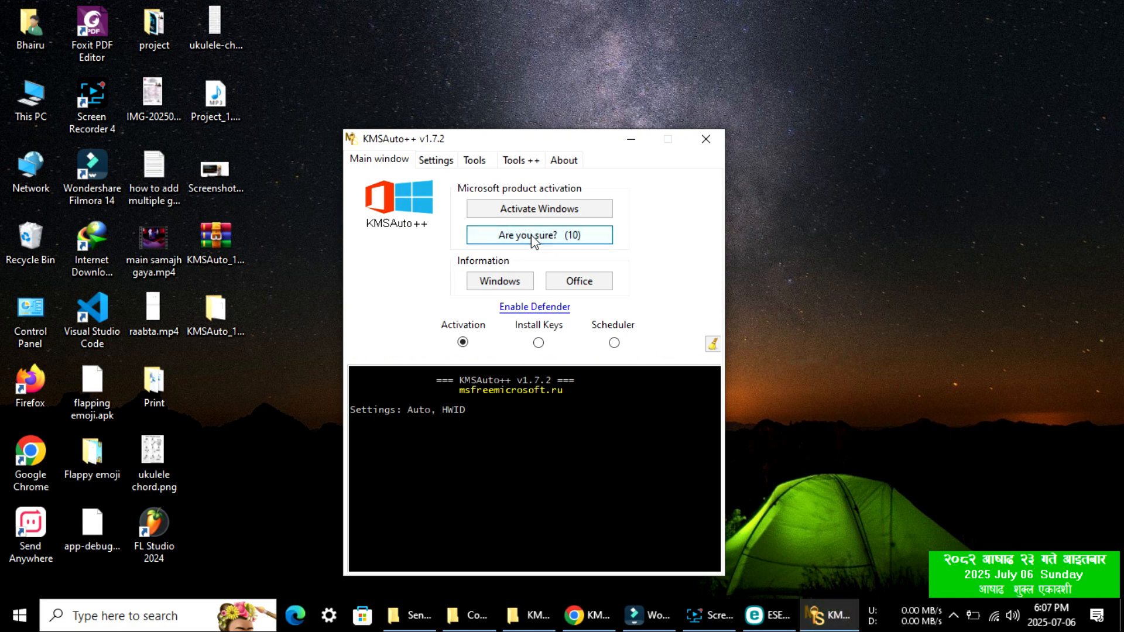
{"action": "left_click", "coordinate": [539, 234]}
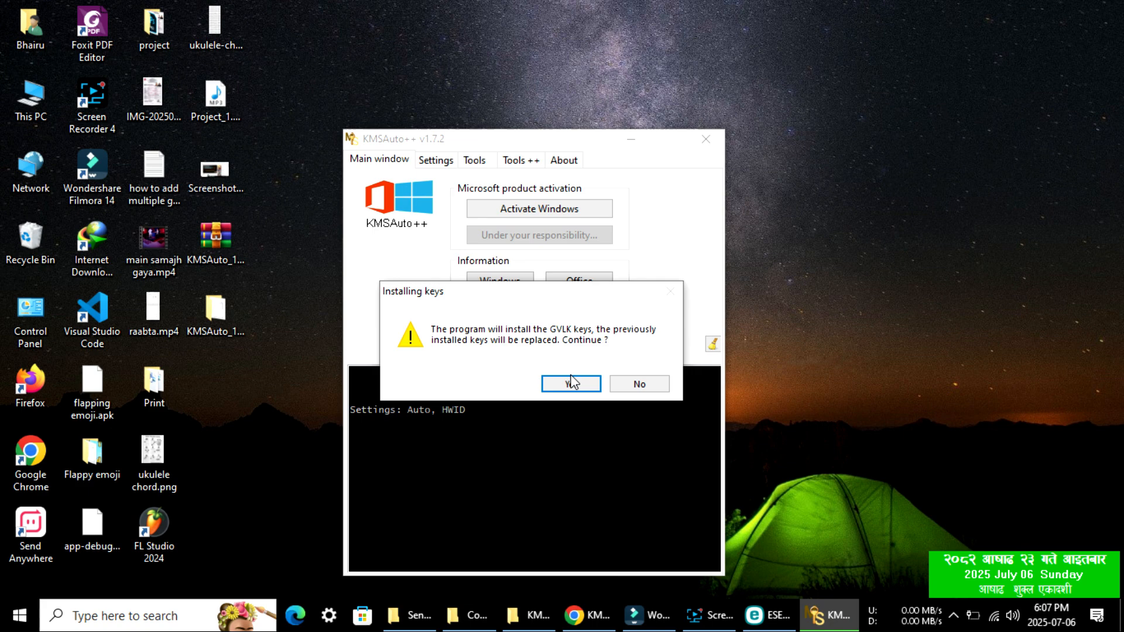
{"action": "left_click", "coordinate": [571, 383]}
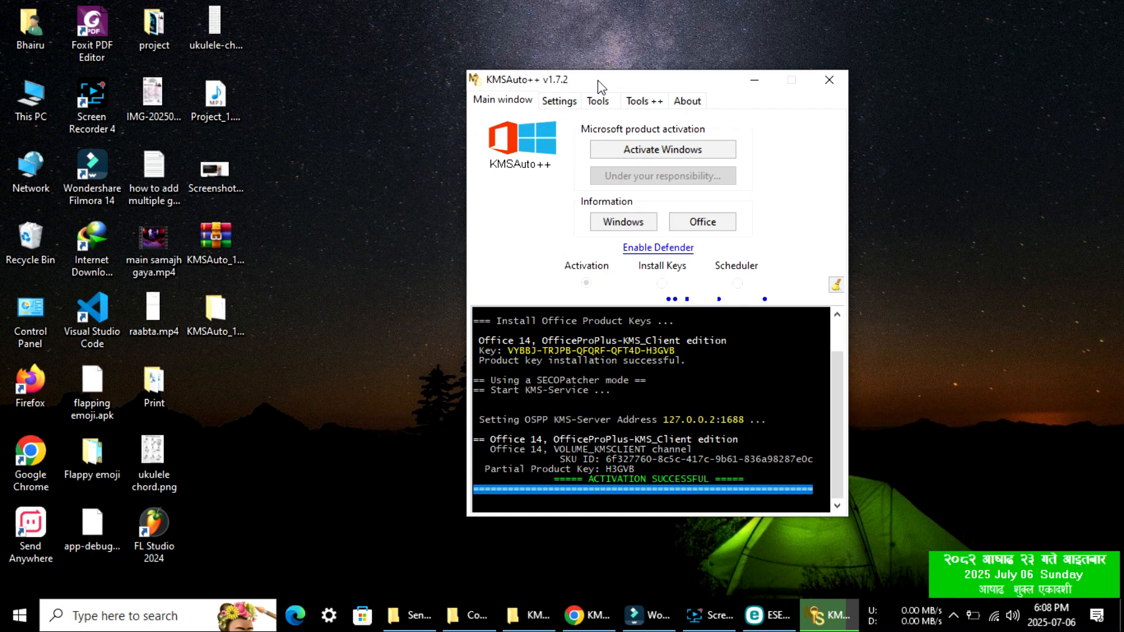
{"action": "mouse_move", "coordinate": [828, 79]}
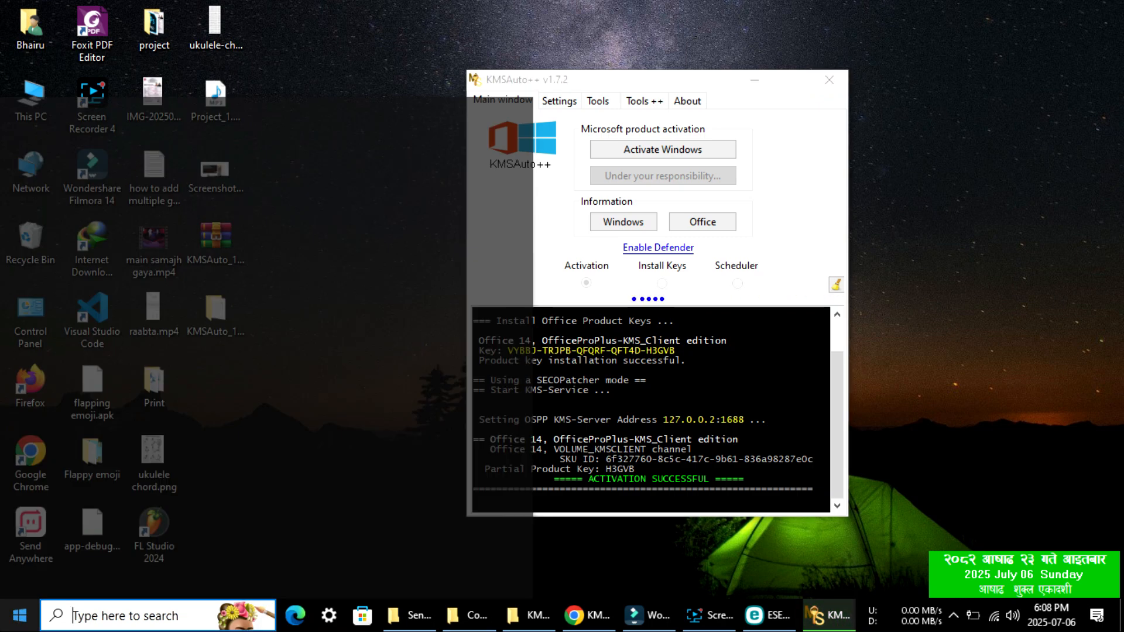
Relaunch Microsoft Word 2010 from the Microsoft Office group in Start.
{"action": "left_click", "coordinate": [21, 613]}
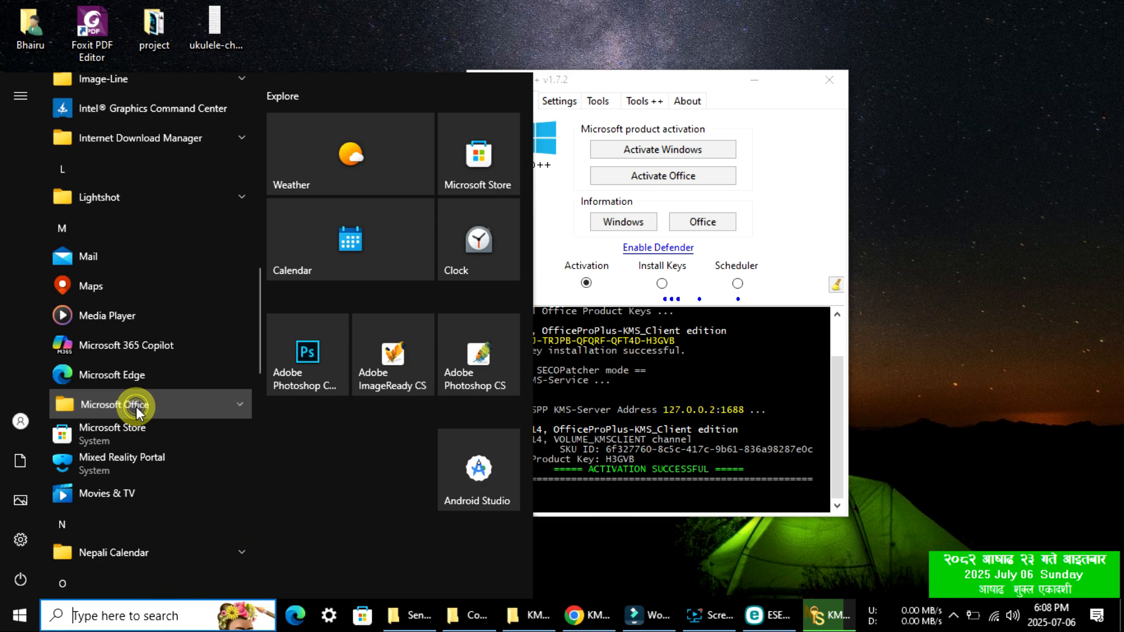
{"action": "left_click", "coordinate": [135, 404]}
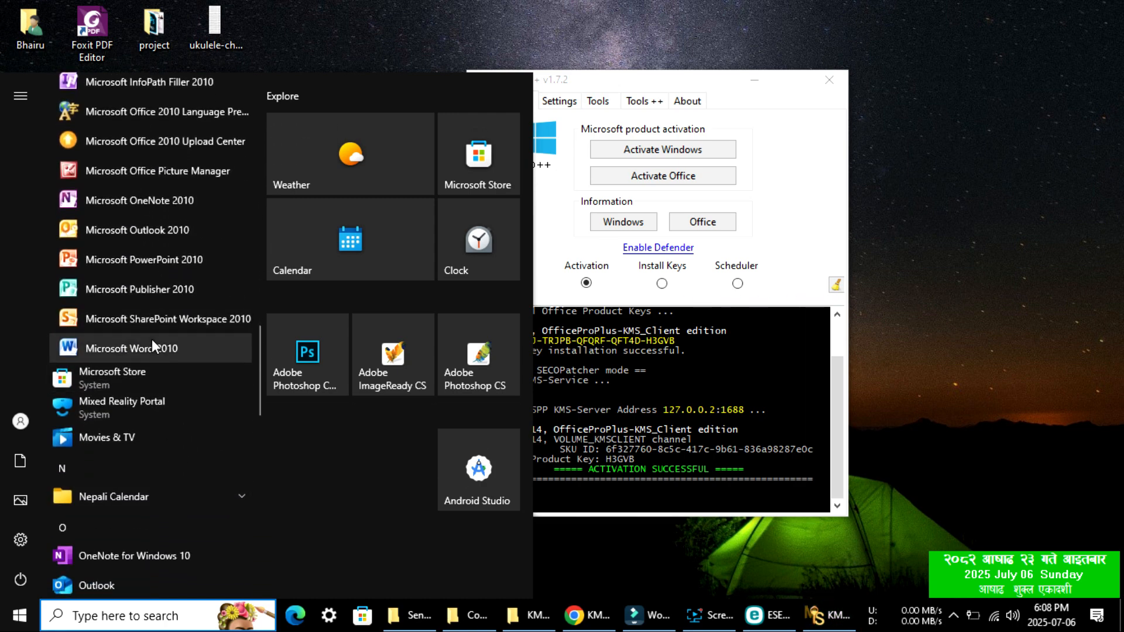
{"action": "mouse_move", "coordinate": [185, 360]}
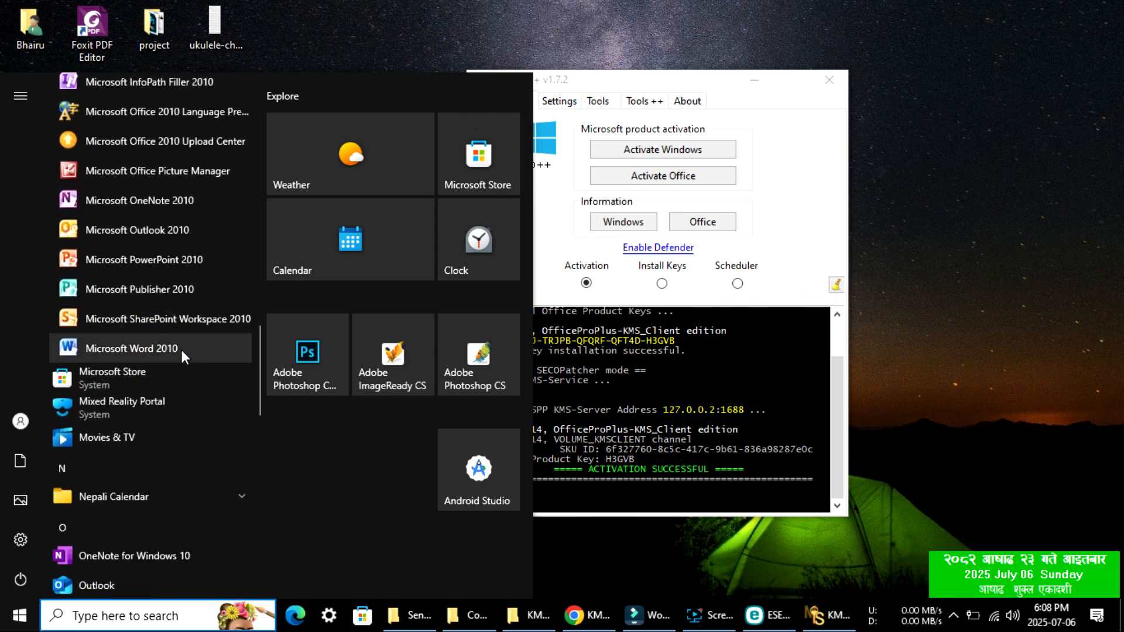
{"action": "left_click", "coordinate": [131, 349]}
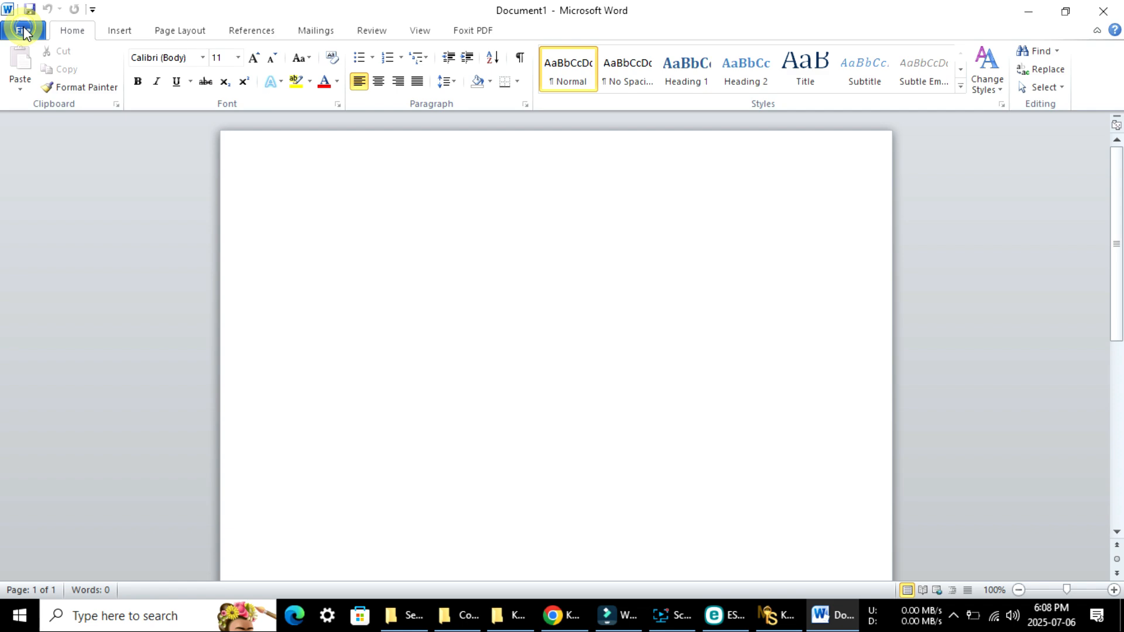
Show the File > Help page listing Office Professional Plus 2010 as Product Activated.
{"action": "left_click", "coordinate": [21, 27]}
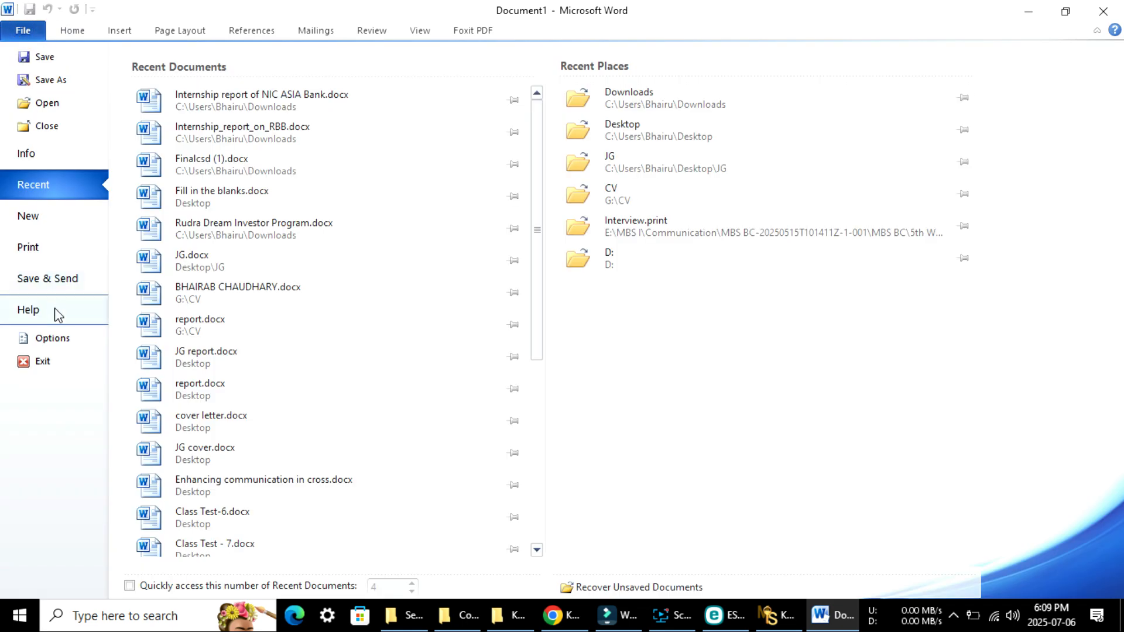
{"action": "left_click", "coordinate": [28, 309]}
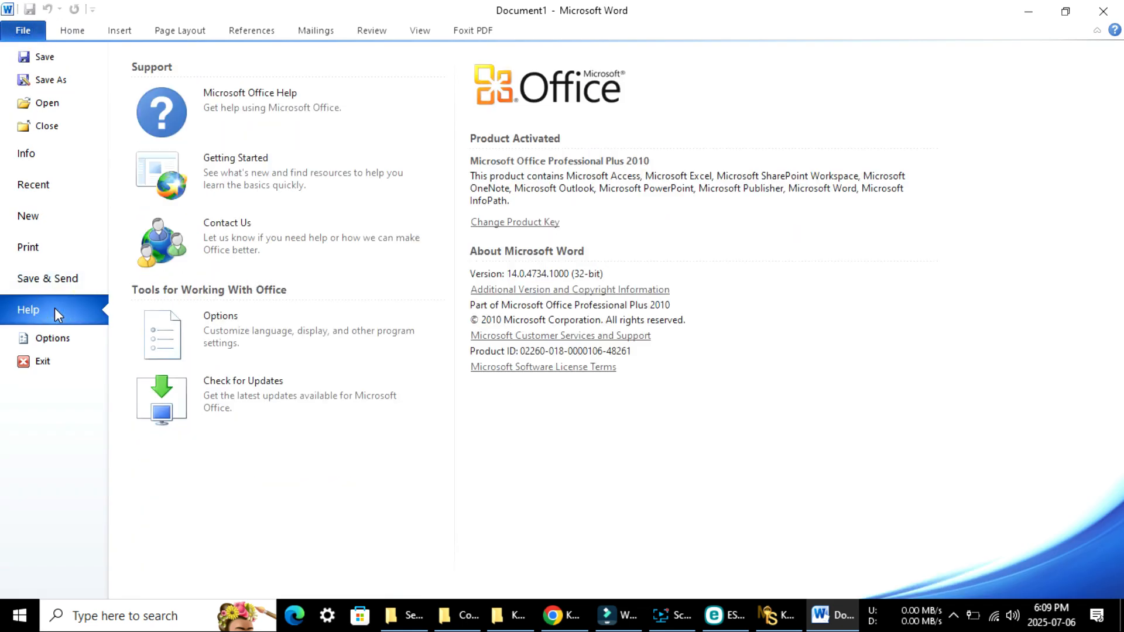
{"action": "mouse_move", "coordinate": [527, 169]}
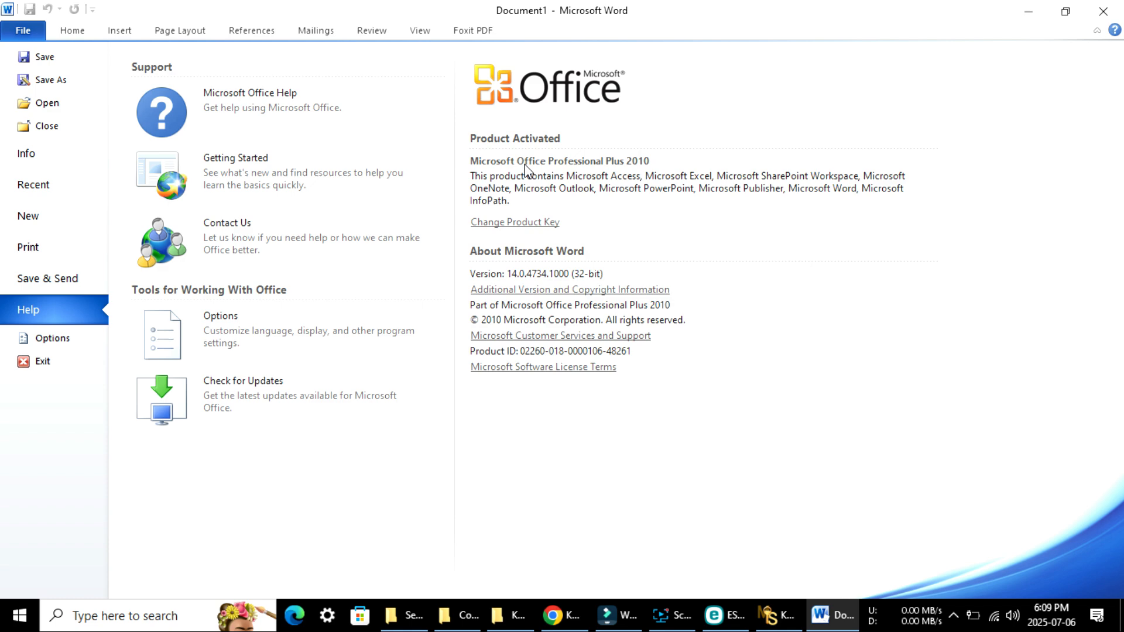
{"action": "mouse_move", "coordinate": [478, 146]}
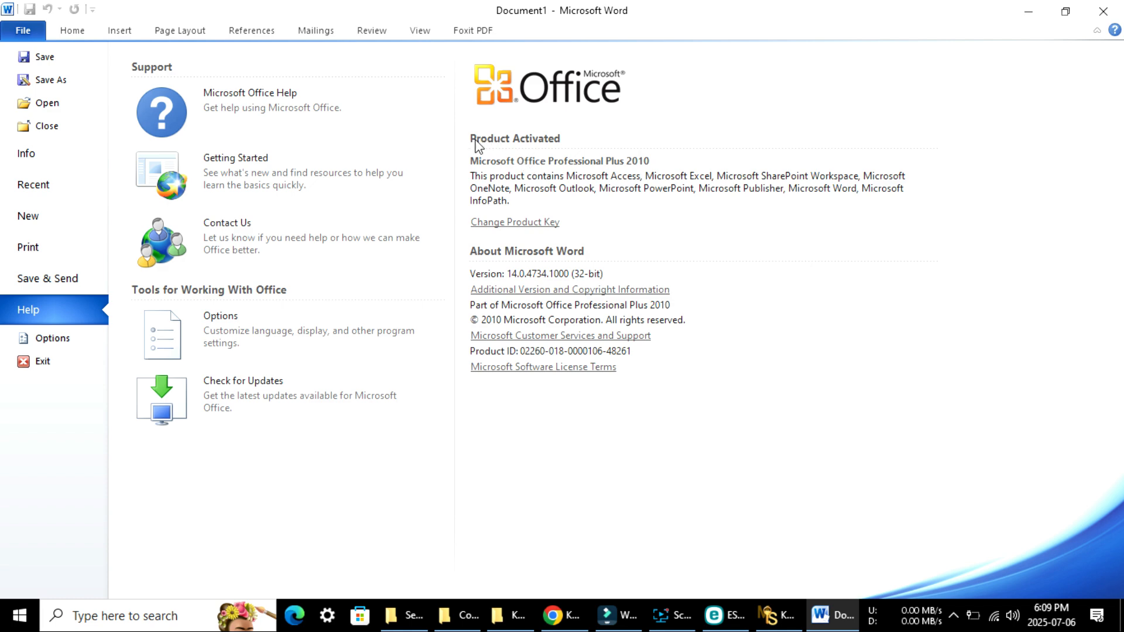
{"action": "mouse_move", "coordinate": [549, 132]}
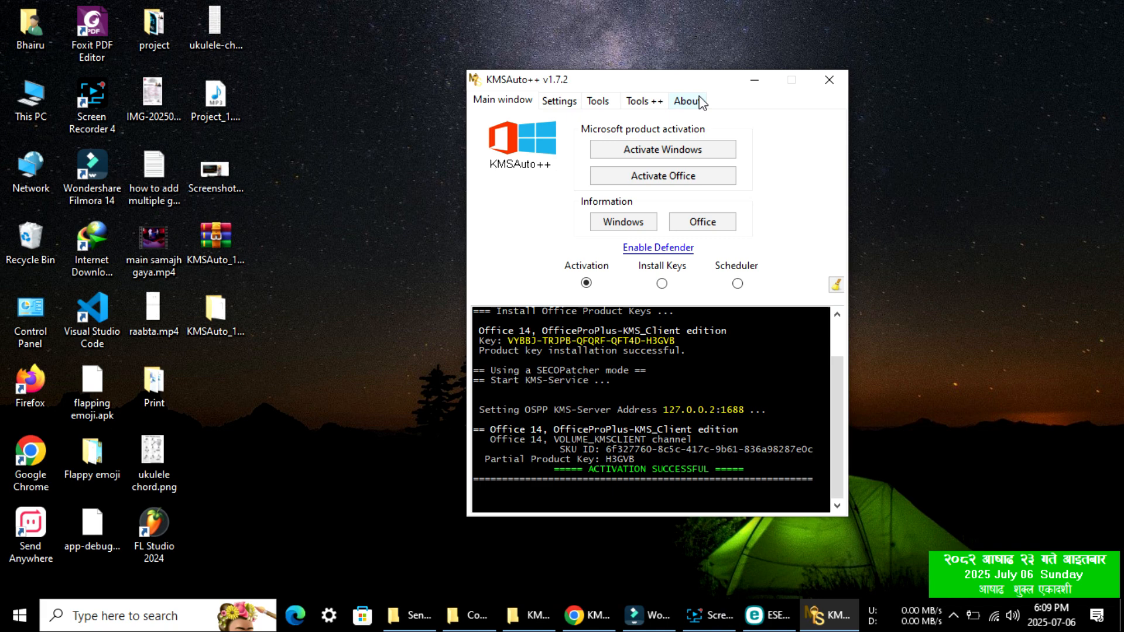
{"action": "mouse_move", "coordinate": [829, 80]}
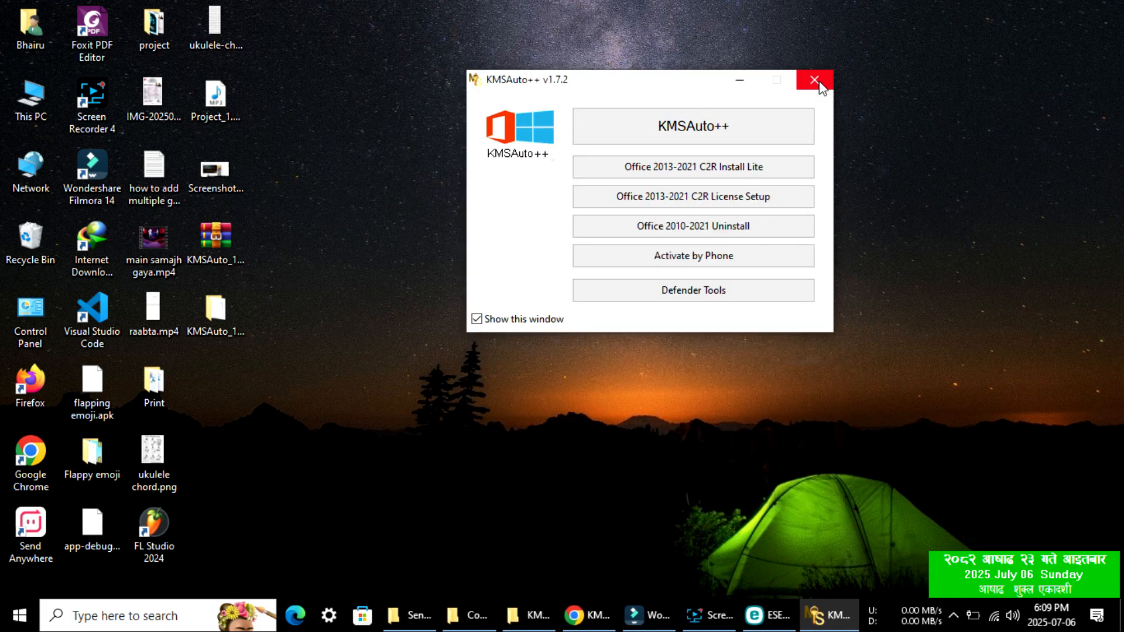
Close the KMSAuto++ window, leaving the desktop showing.
{"action": "left_click", "coordinate": [812, 80]}
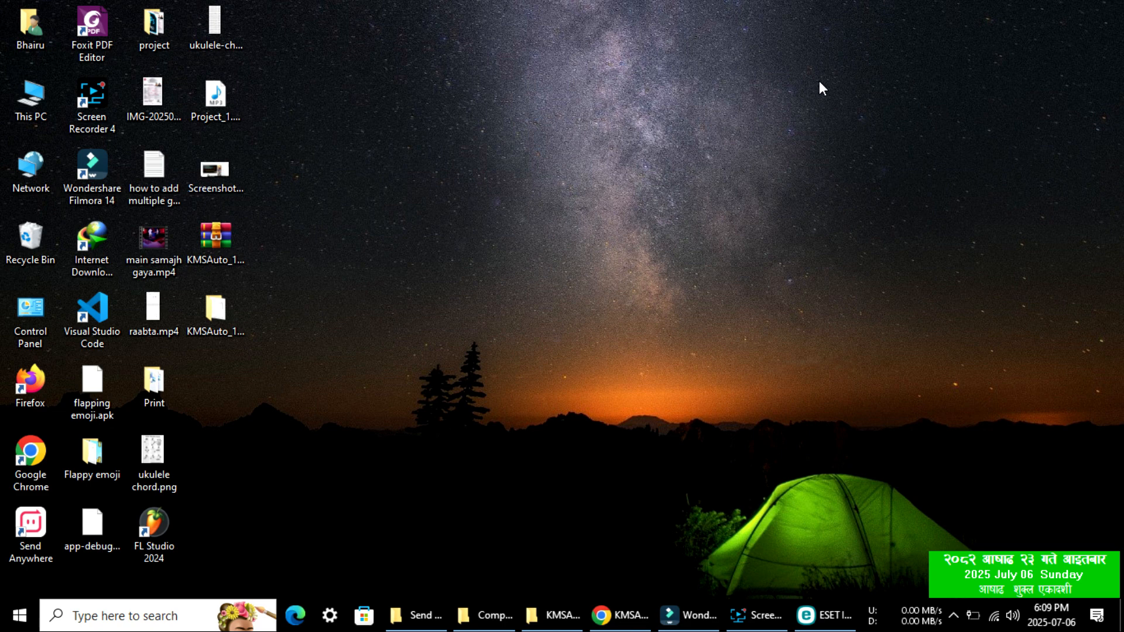
{"action": "mouse_move", "coordinate": [594, 125]}
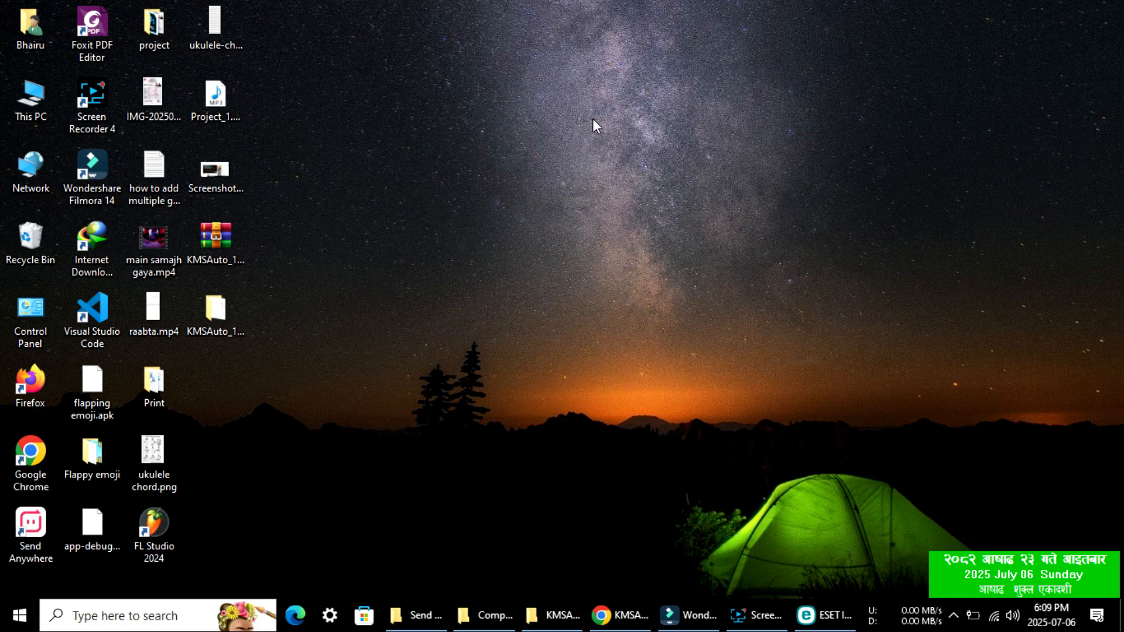